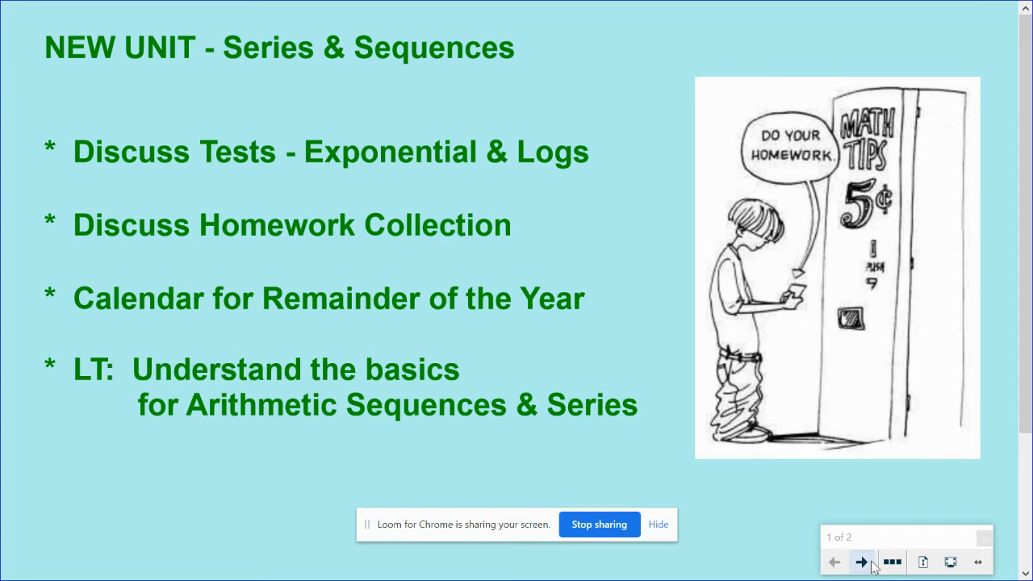
mouse_move(862, 562)
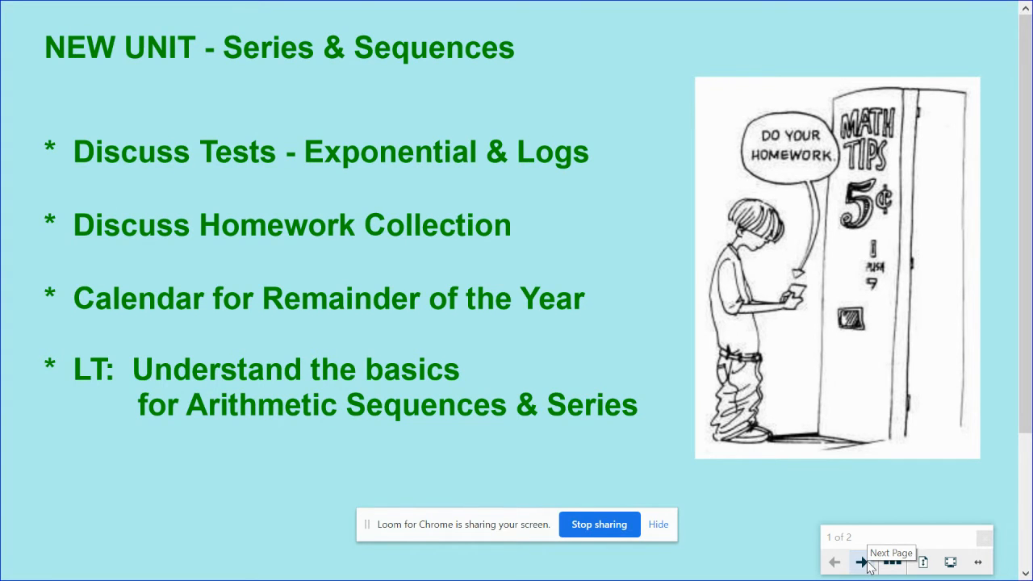
Advance to page 2, which lists the Series & Sequences unit timing and topics covered.
left_click(862, 562)
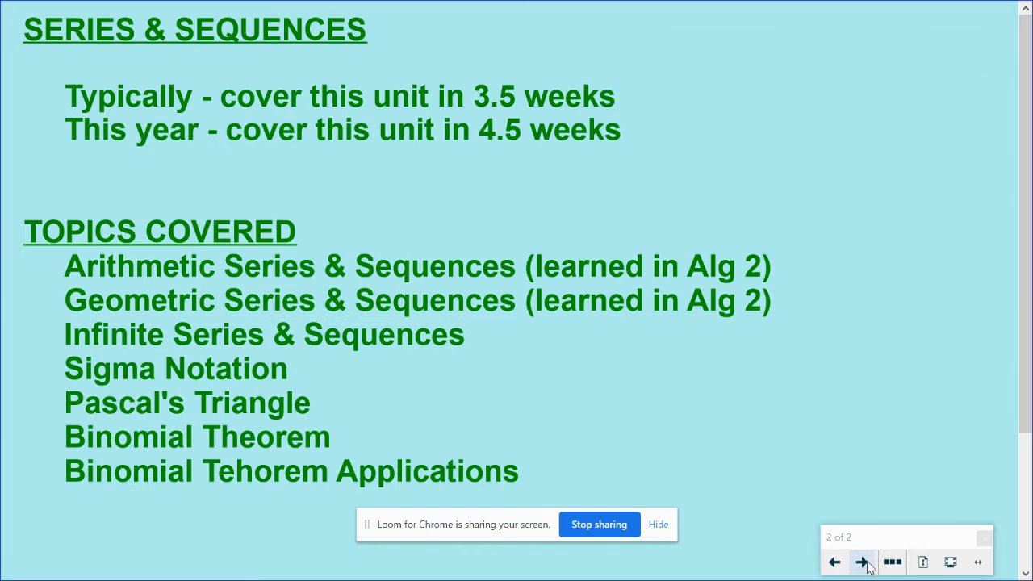